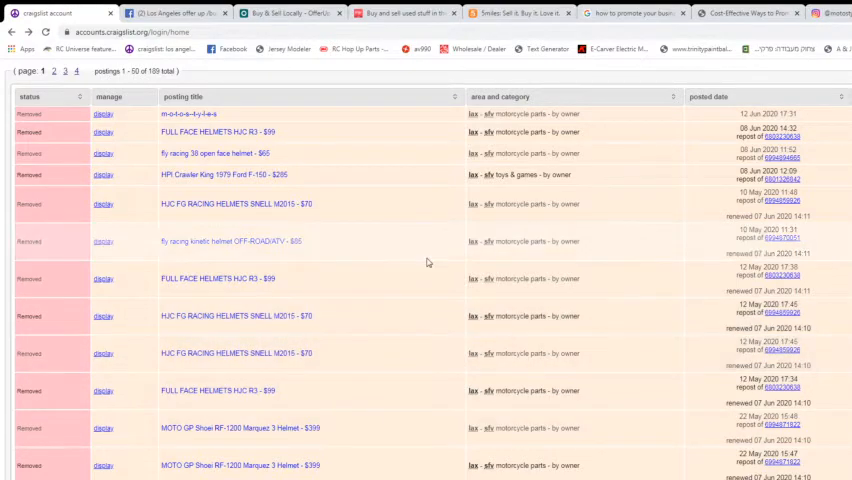
# Scroll through the account's removed Craigslist postings, reaching page 2 (51–100 of 189)
pyautogui.scroll(-3)
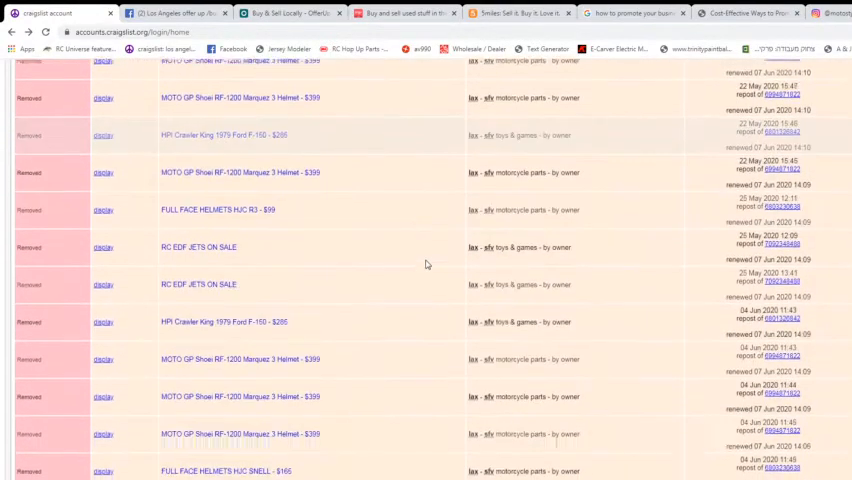
pyautogui.scroll(-3)
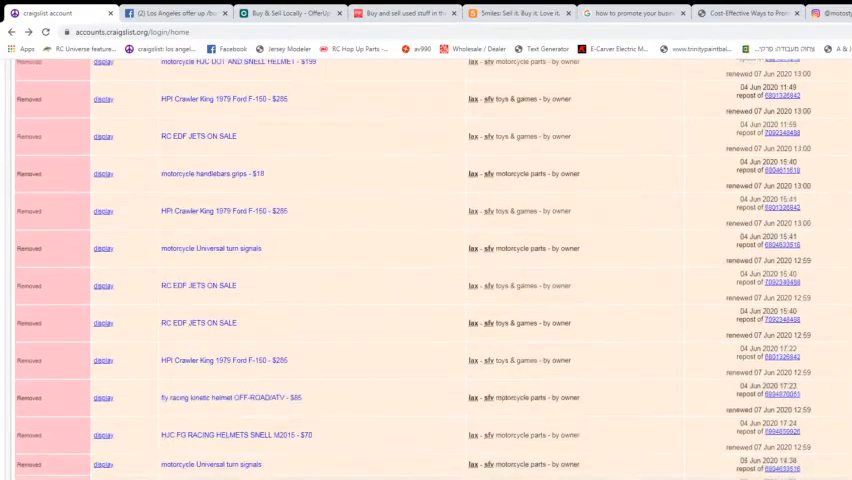
pyautogui.scroll(-3)
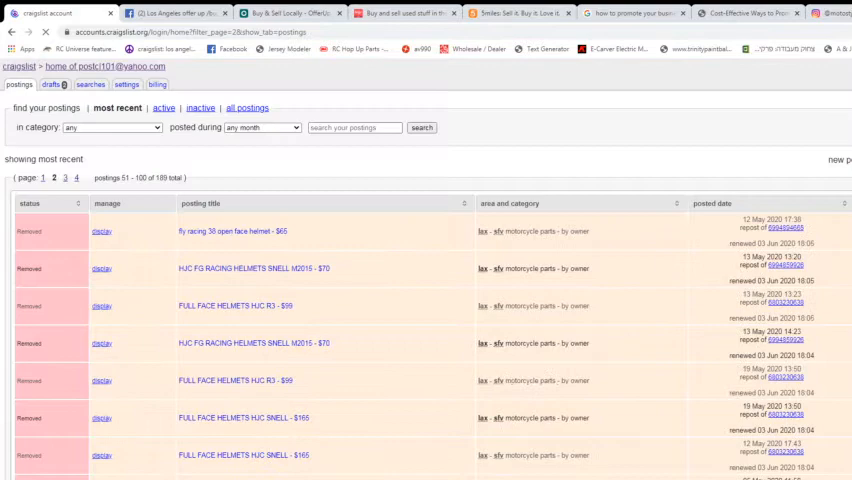
pyautogui.scroll(-3)
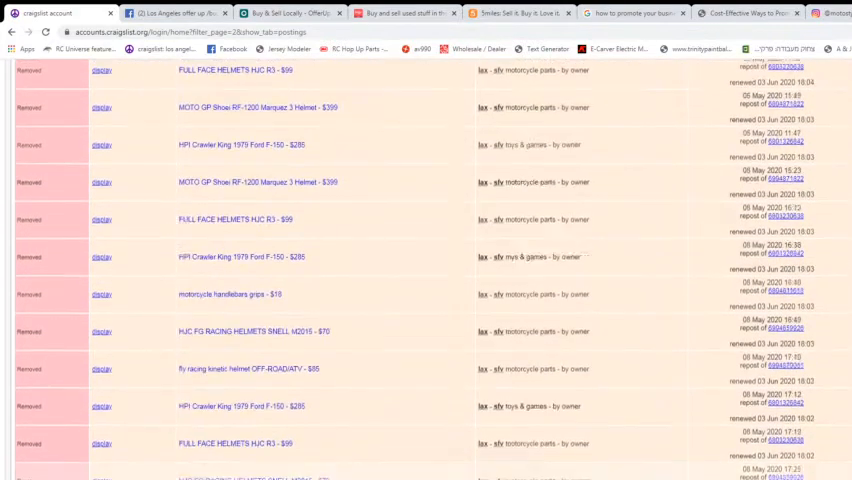
pyautogui.scroll(-3)
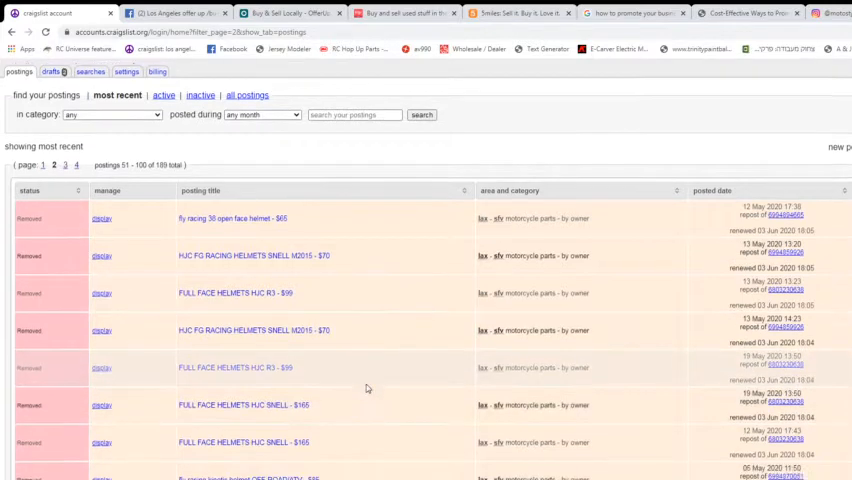
pyautogui.scroll(-3)
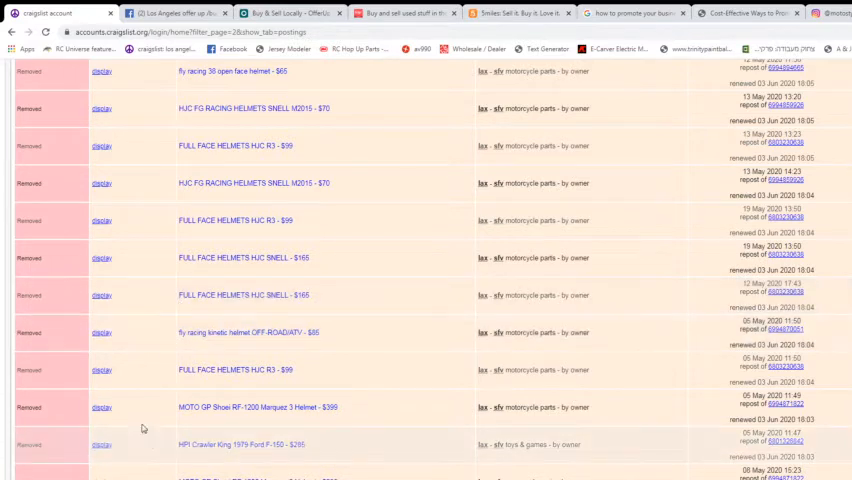
pyautogui.scroll(-3)
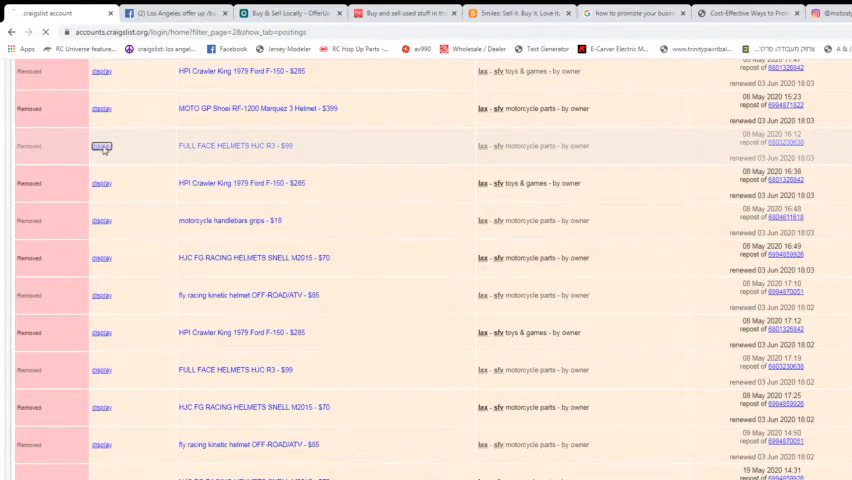
# Review the removed HJC R3 helmet posting and its second photo, then scroll the LA home page
pyautogui.click(100, 145)
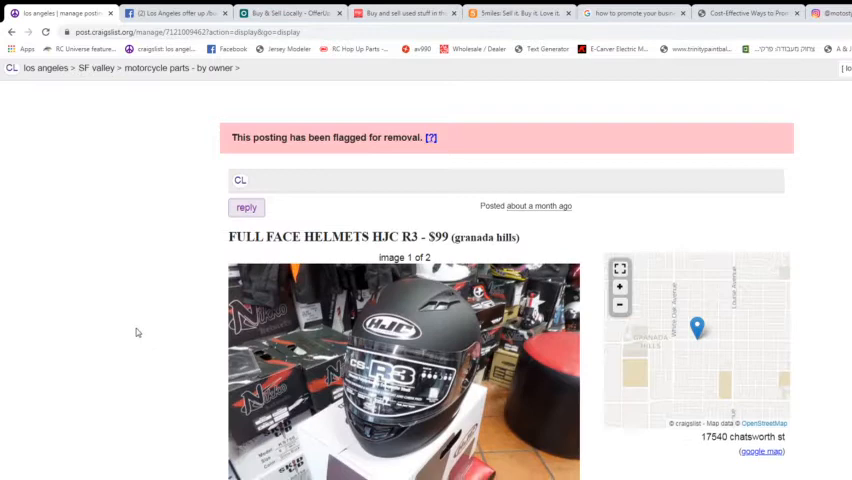
pyautogui.scroll(-3)
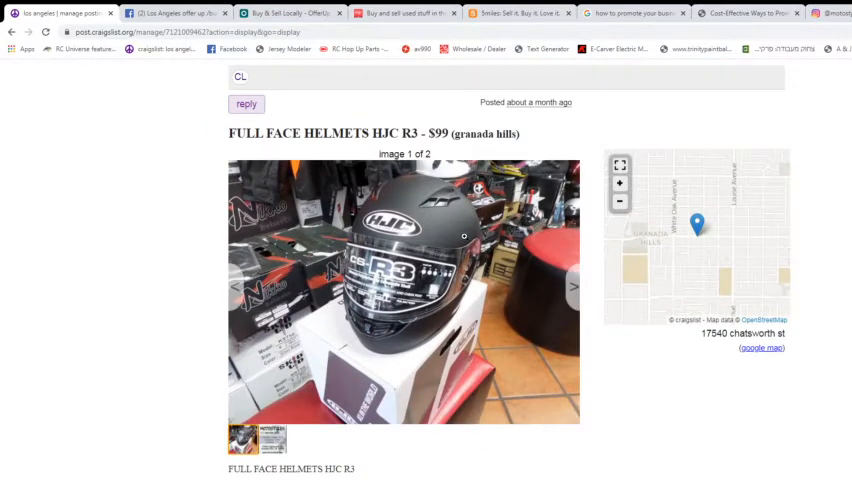
pyautogui.click(570, 287)
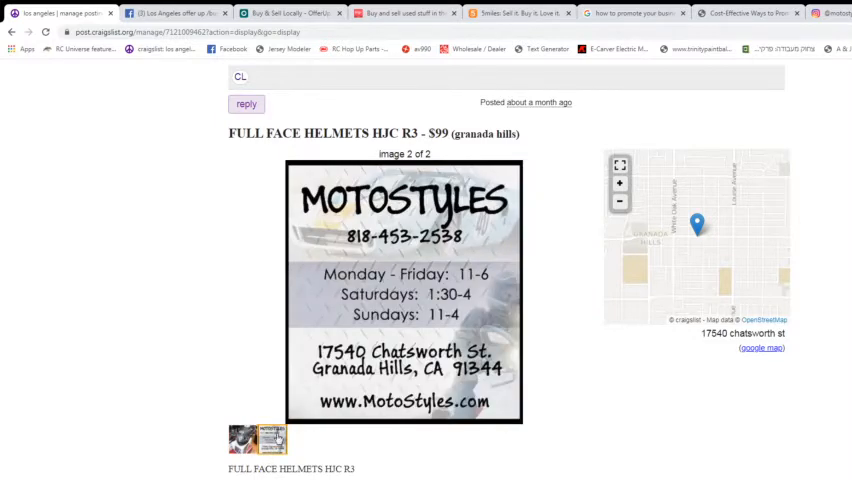
pyautogui.moveTo(146, 256)
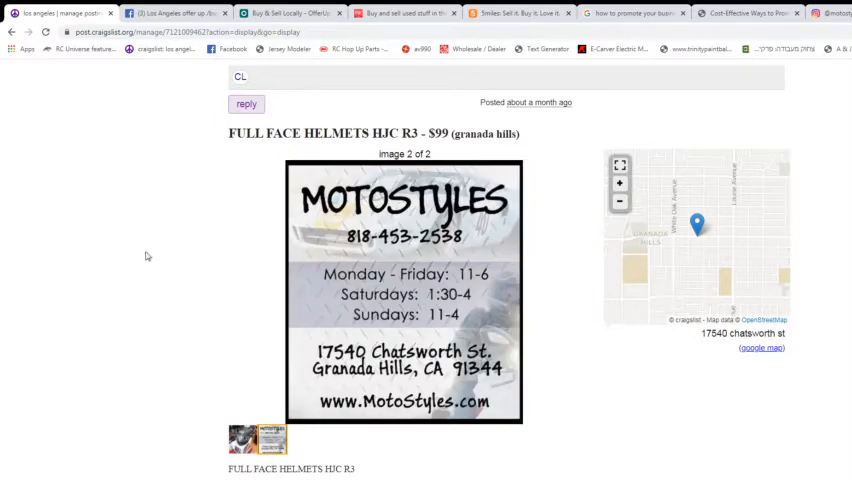
pyautogui.scroll(-3)
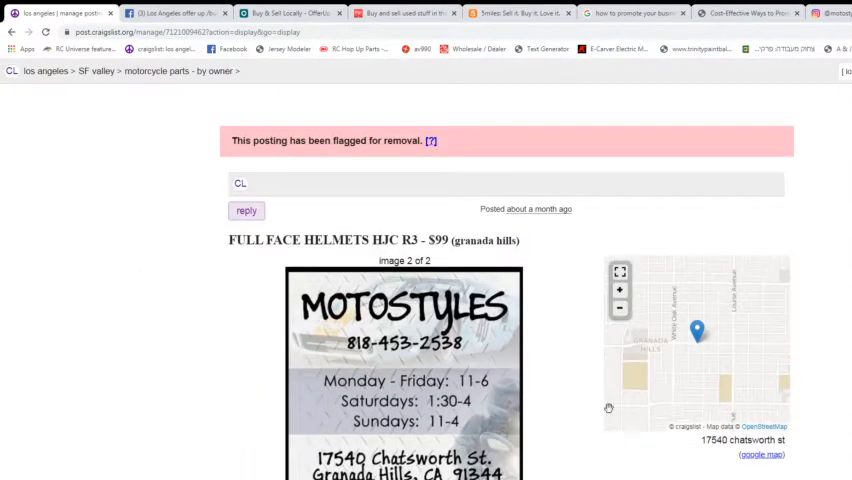
pyautogui.scroll(-3)
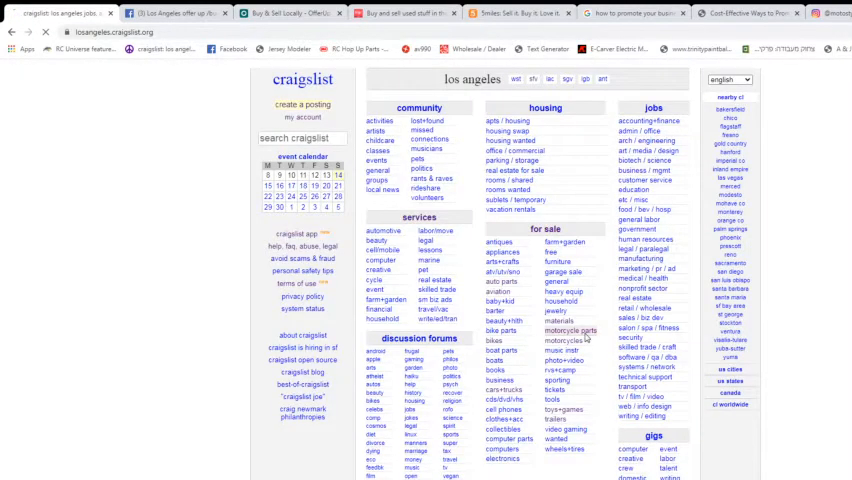
# Browse motorcycle parts for sale, then return to page 1 of the 189 postings
pyautogui.click(572, 331)
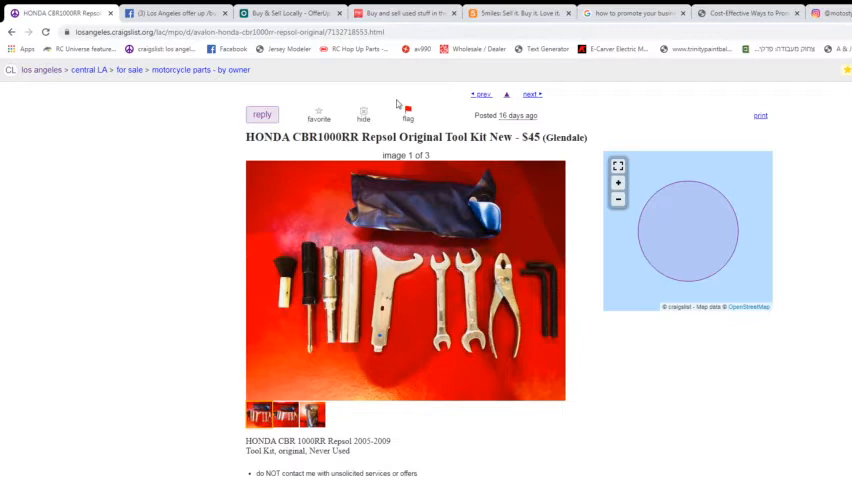
pyautogui.click(408, 118)
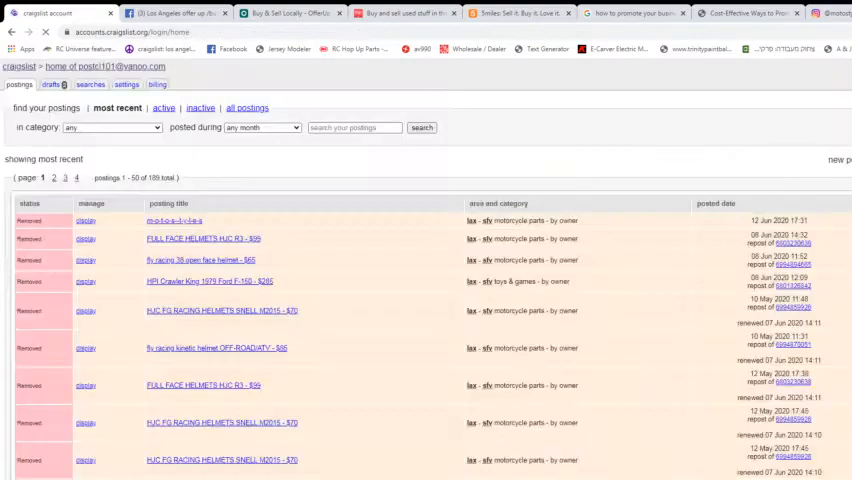
pyautogui.scroll(-3)
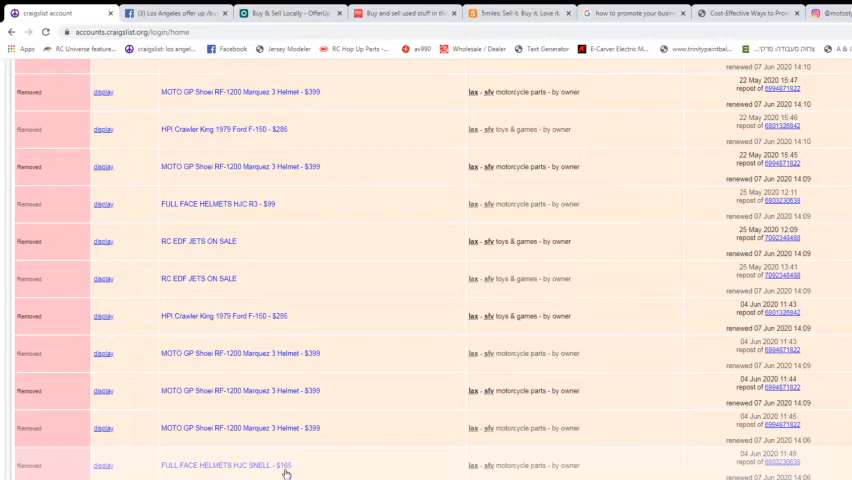
pyautogui.scroll(-3)
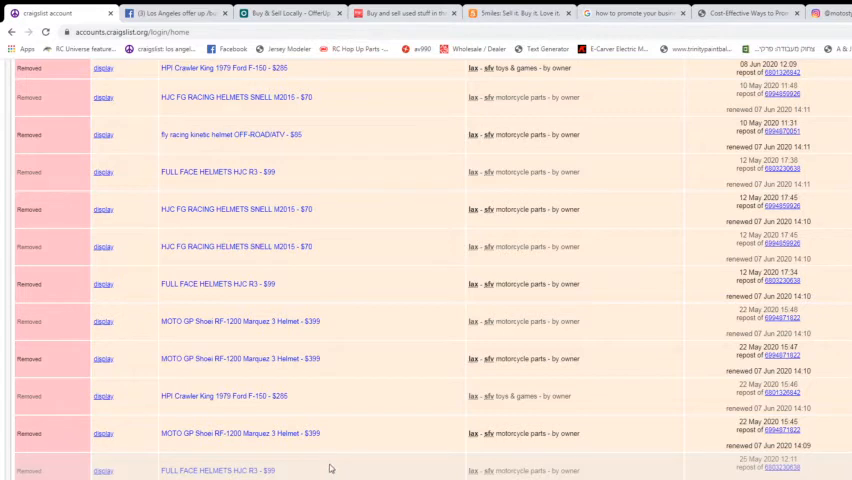
pyautogui.moveTo(329, 467)
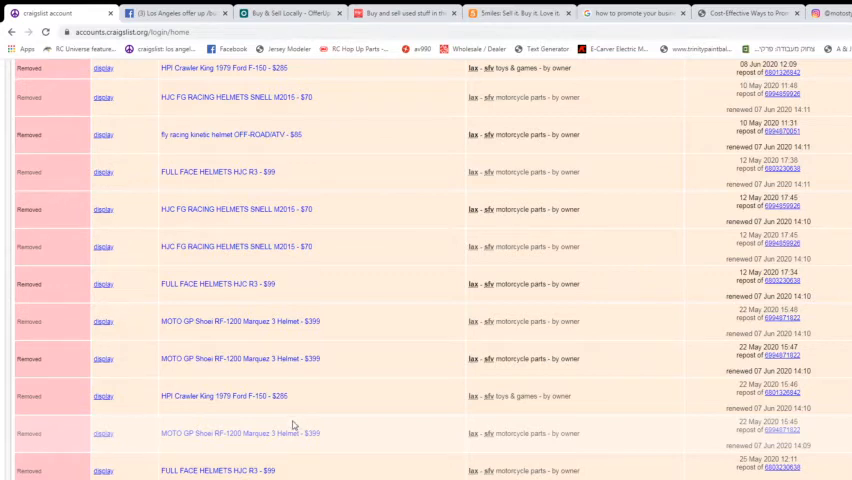
pyautogui.moveTo(293, 429)
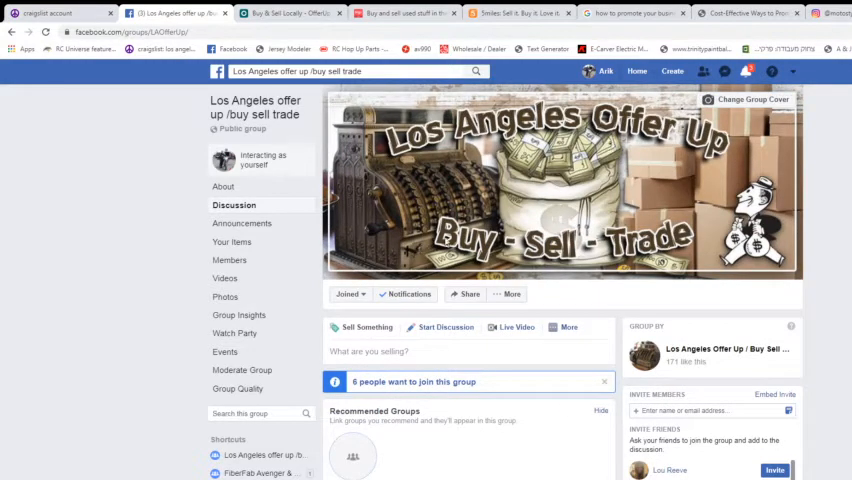
# Scroll the group's Discussion feed past helmet, RC truck and plant posts to a Riverside house
pyautogui.scroll(-3)
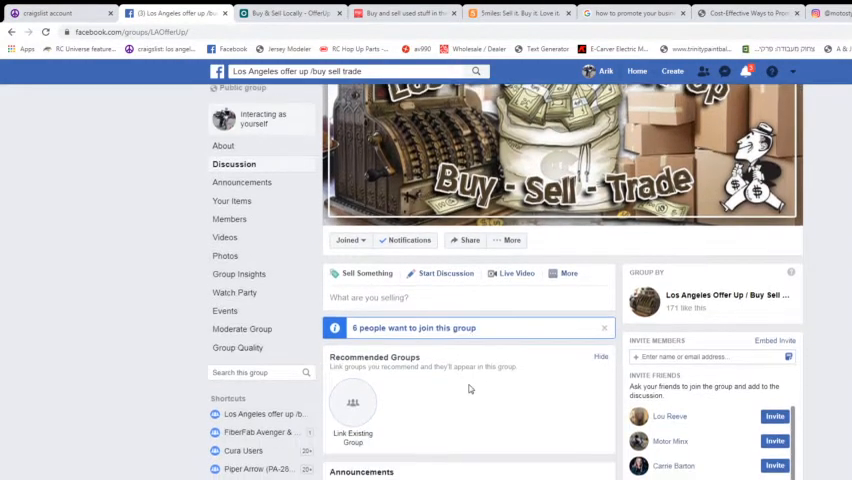
pyautogui.scroll(-3)
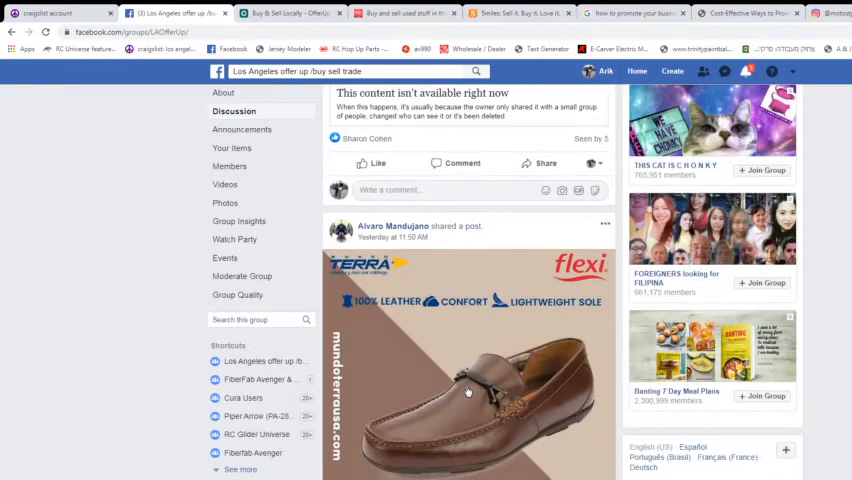
pyautogui.scroll(-3)
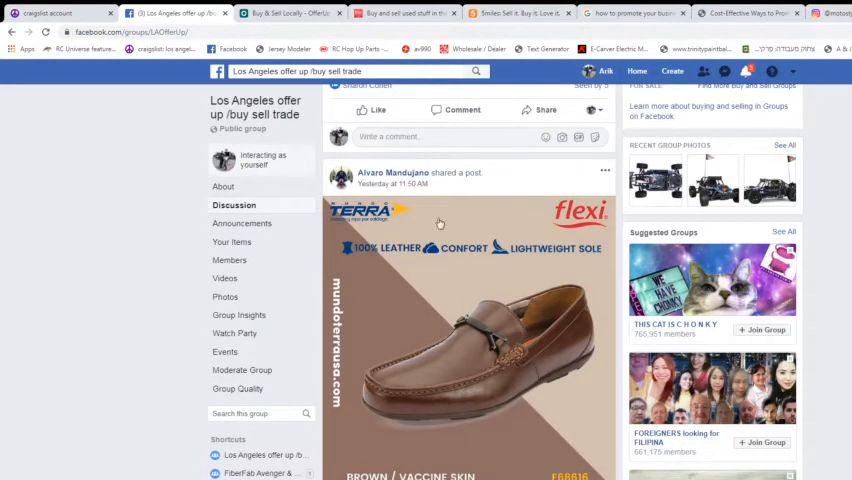
pyautogui.scroll(-3)
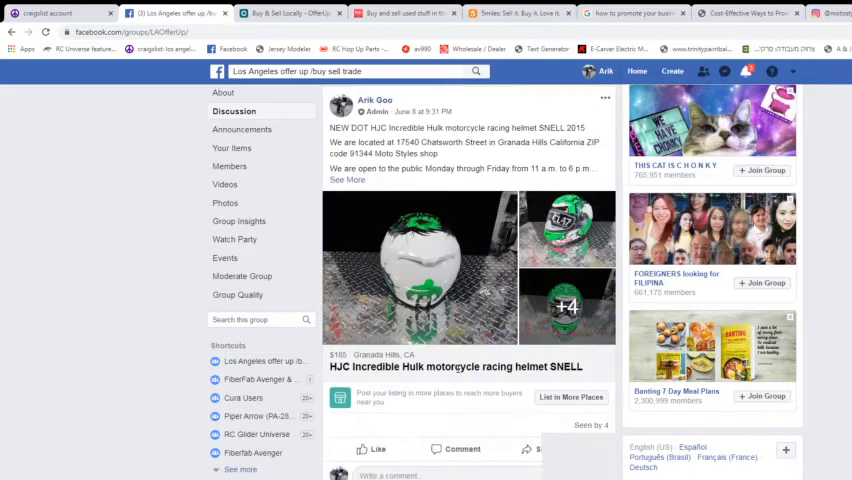
pyautogui.scroll(-3)
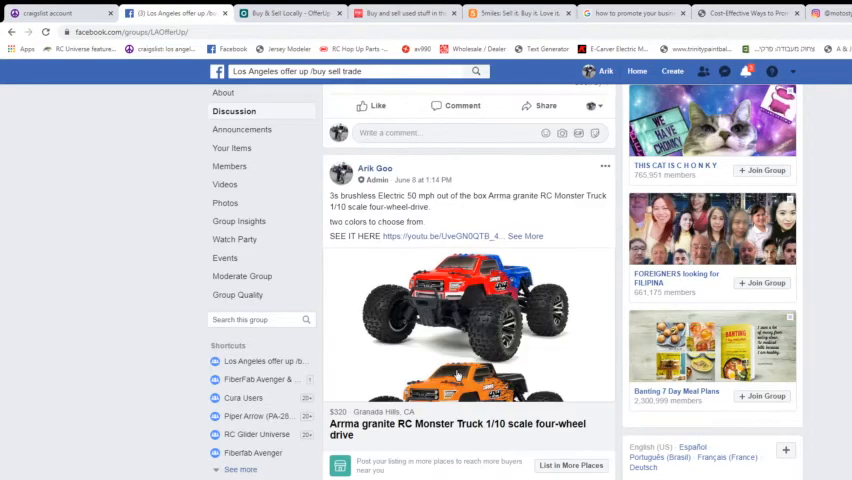
pyautogui.scroll(-3)
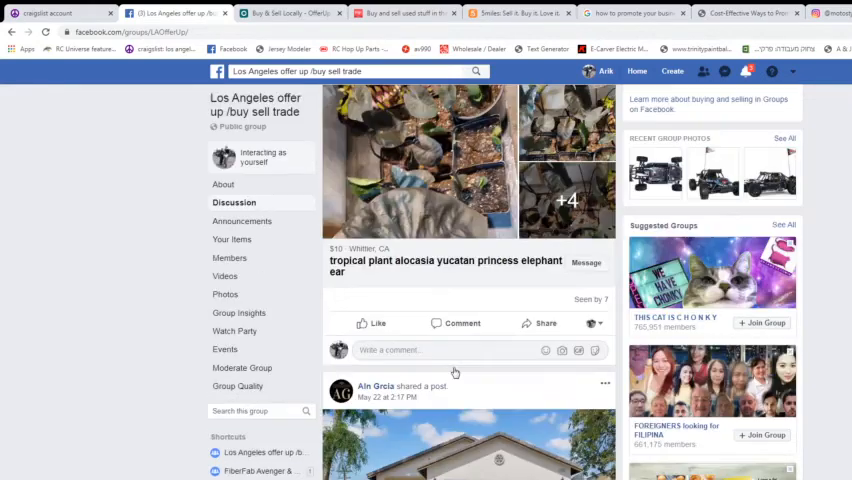
pyautogui.scroll(-3)
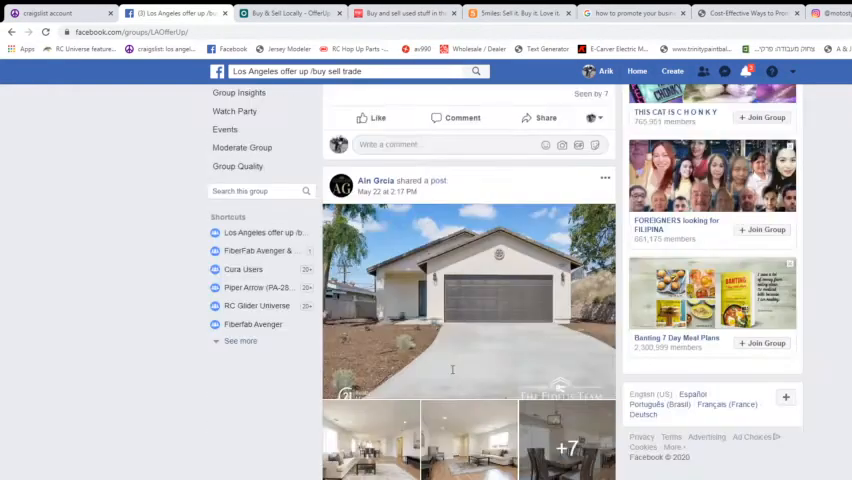
pyautogui.scroll(-3)
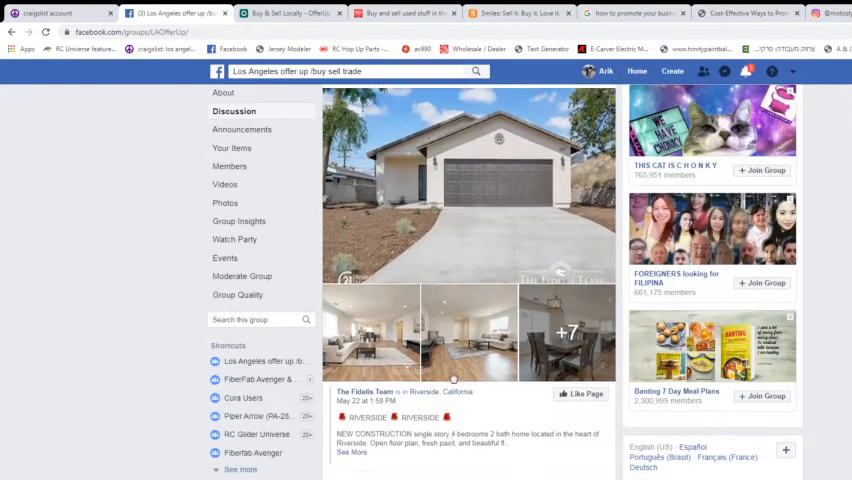
# Scroll further past house and IPTV posts to the $1,999 RC Camera Car listing
pyautogui.scroll(-3)
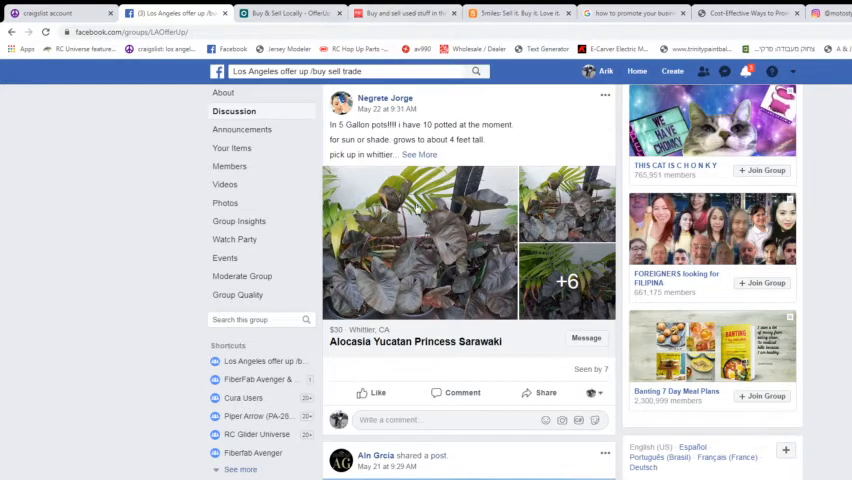
pyautogui.moveTo(370, 283)
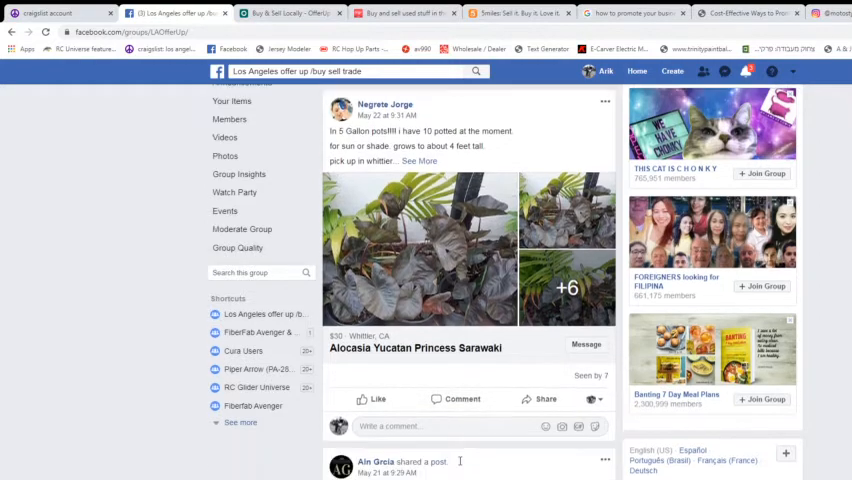
pyautogui.scroll(-3)
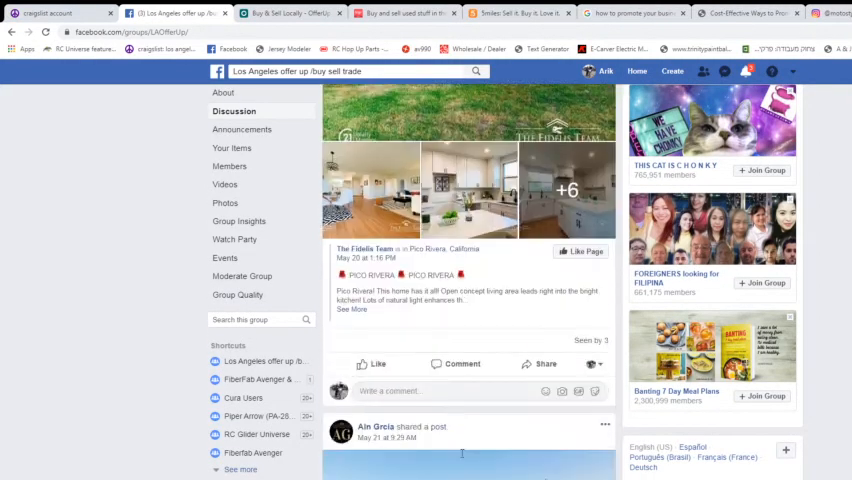
pyautogui.scroll(-3)
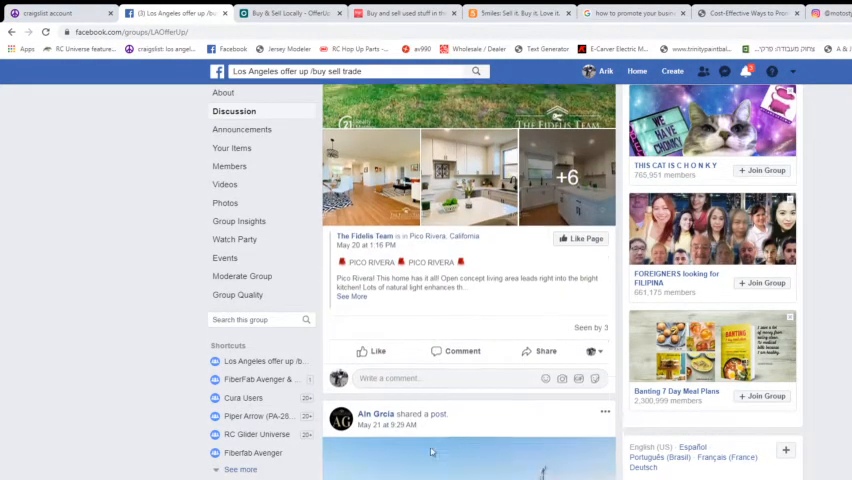
pyautogui.scroll(-3)
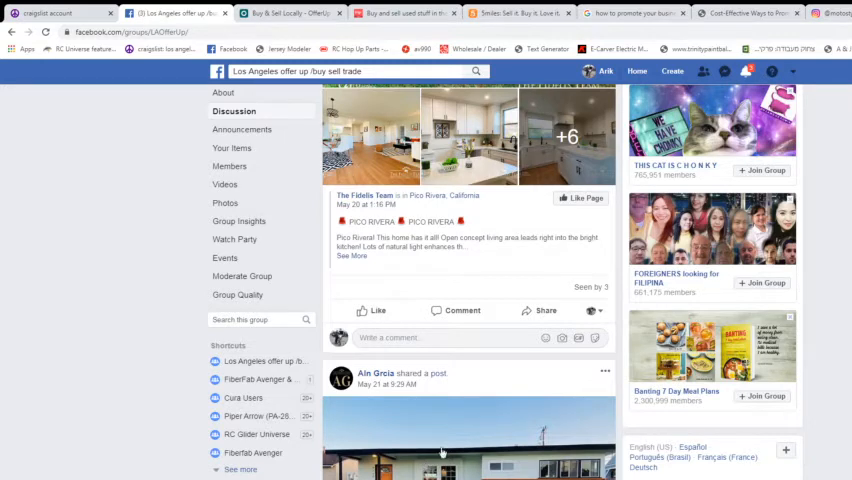
pyautogui.moveTo(443, 433)
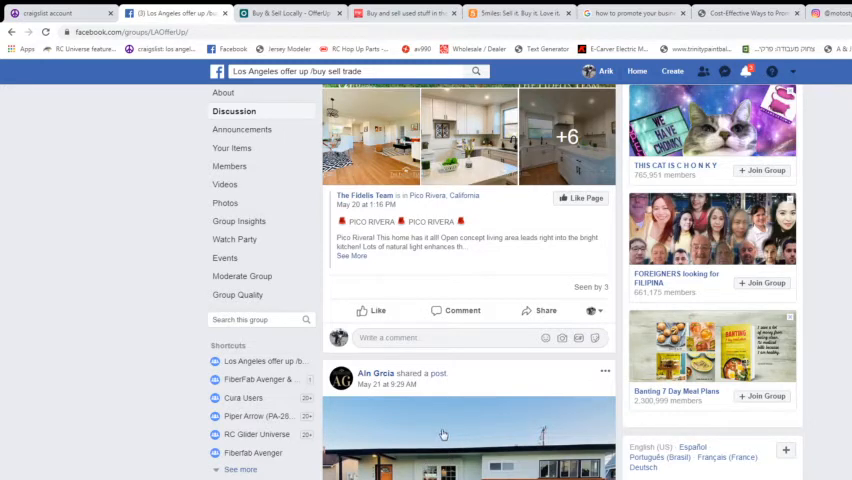
pyautogui.scroll(-3)
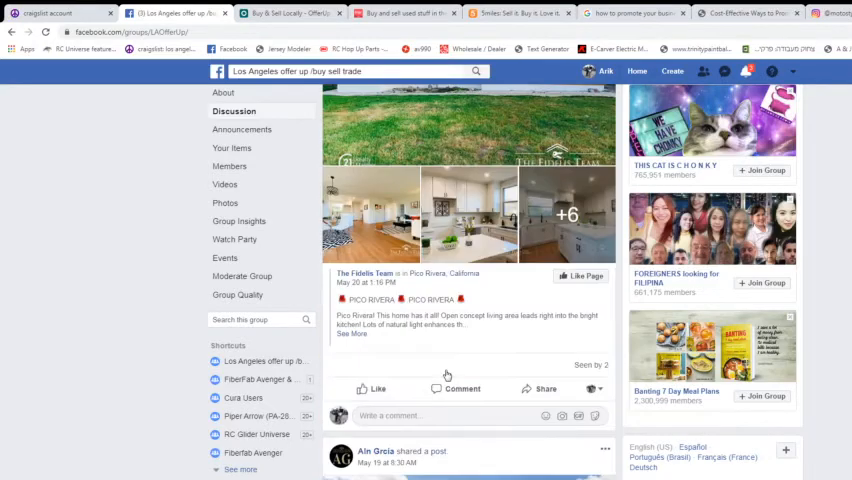
pyautogui.scroll(-3)
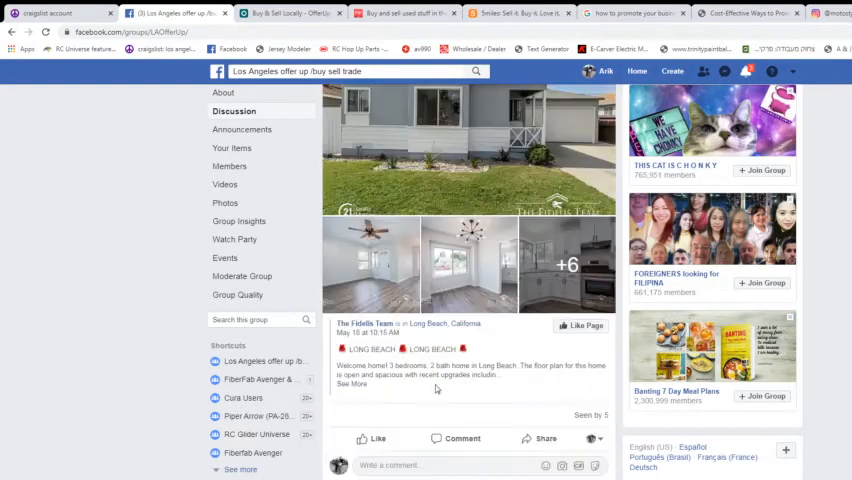
pyautogui.scroll(-3)
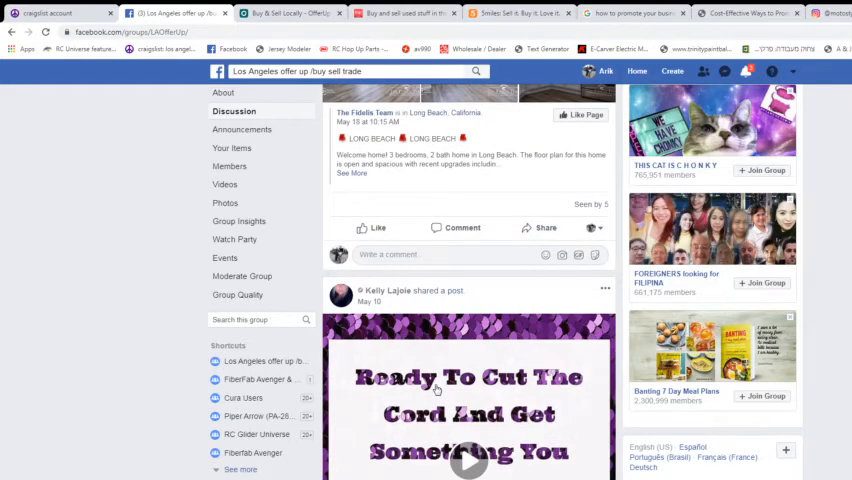
pyautogui.scroll(-3)
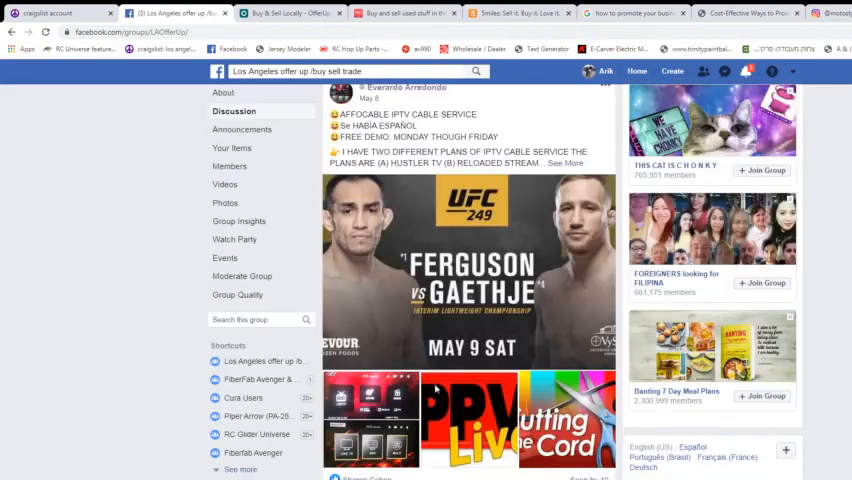
pyautogui.scroll(-3)
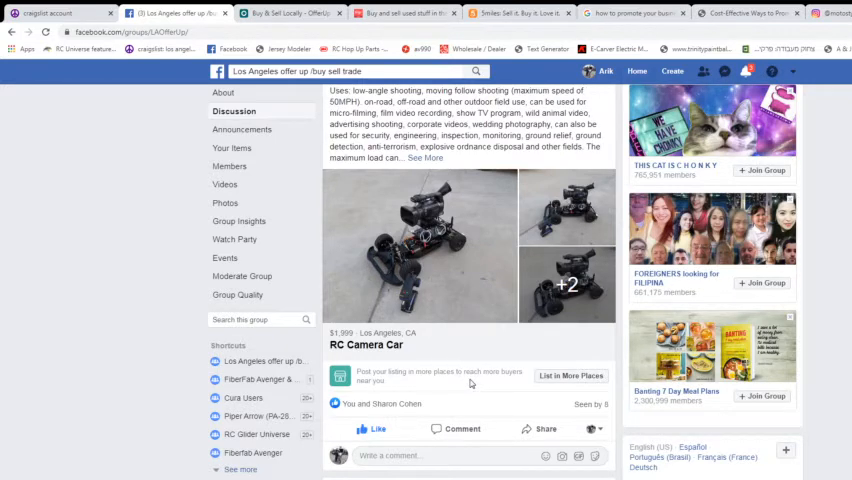
pyautogui.moveTo(440, 388)
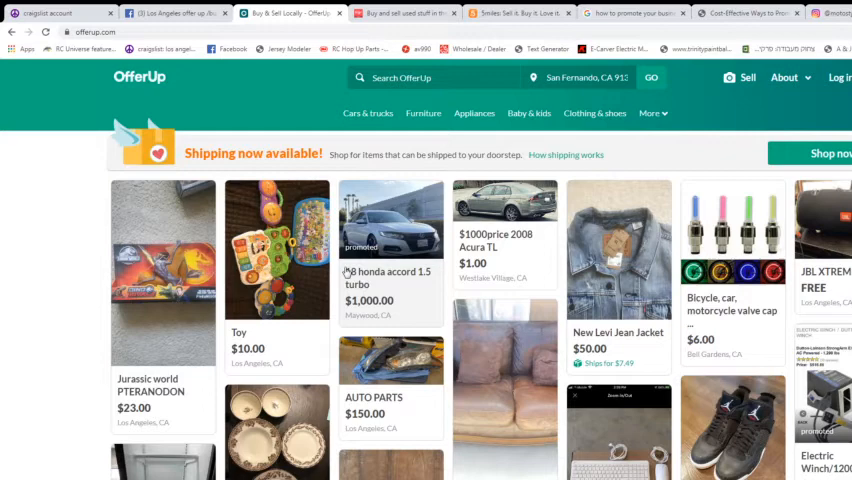
pyautogui.moveTo(345, 280)
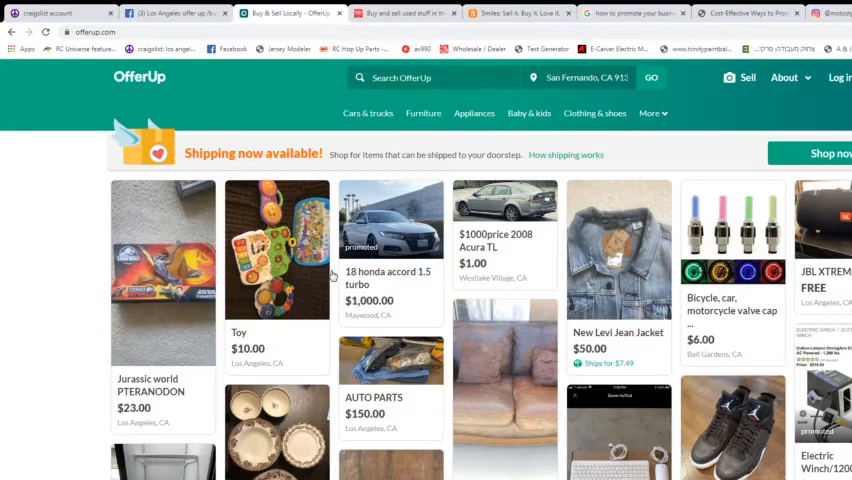
pyautogui.moveTo(332, 272)
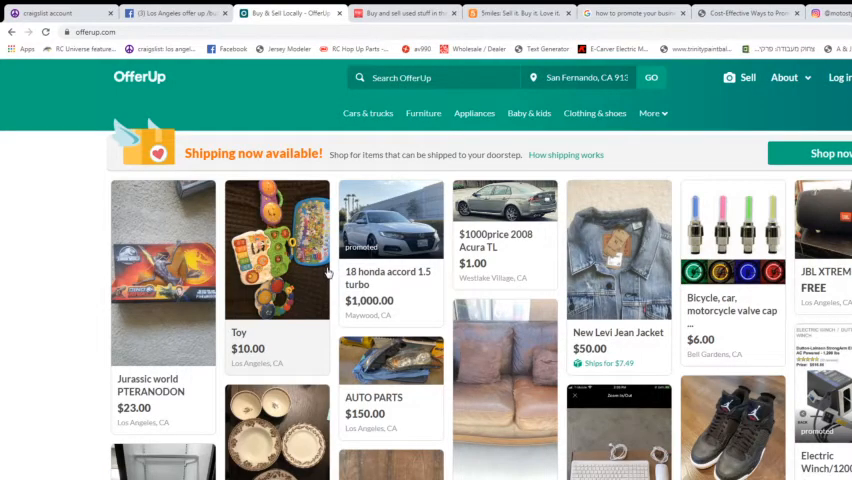
# Scroll the San Fernando OfferUp feed past items like Tall chairs and Fuel Rims
pyautogui.scroll(-3)
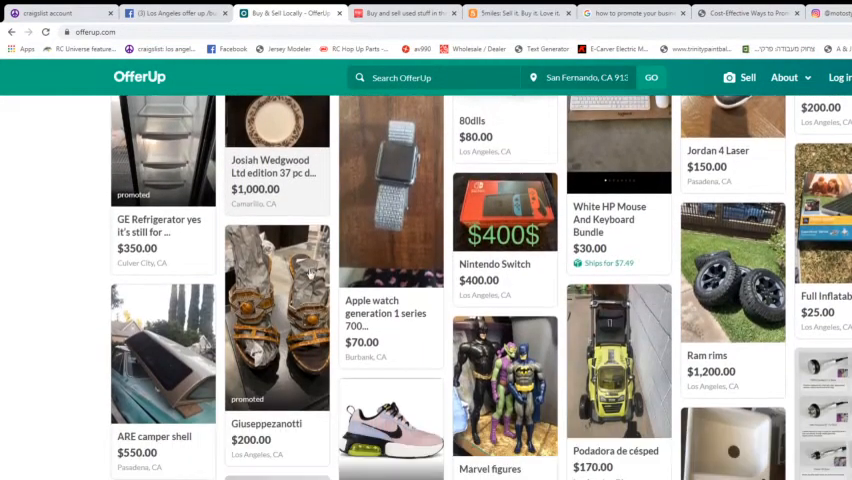
pyautogui.scroll(-3)
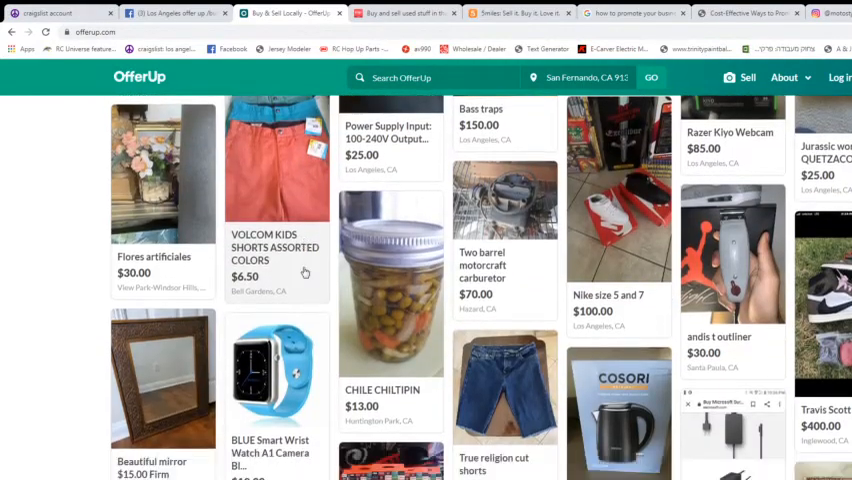
pyautogui.scroll(-3)
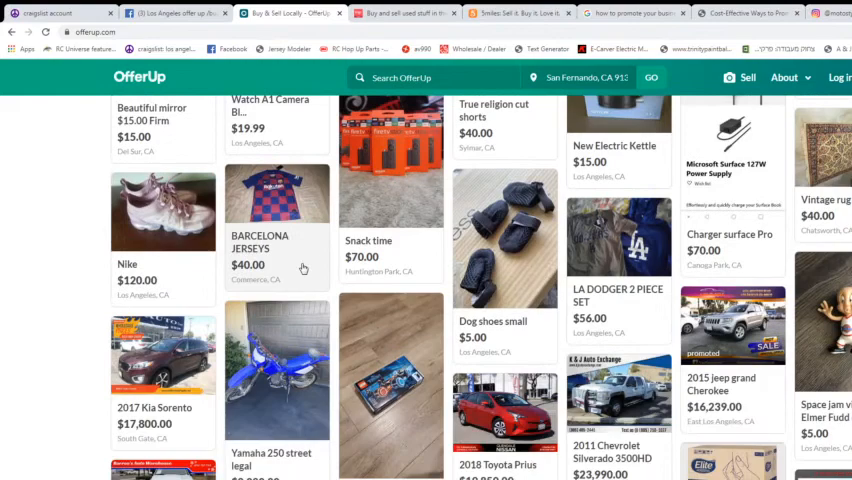
pyautogui.scroll(-3)
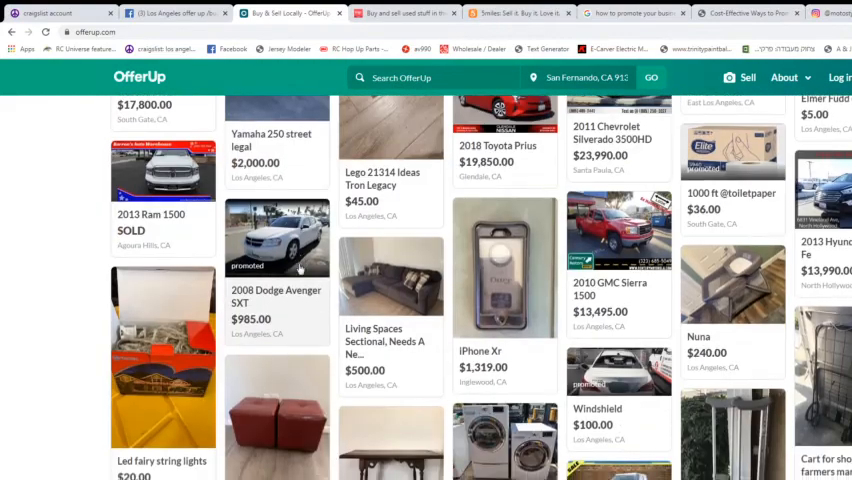
pyautogui.scroll(-3)
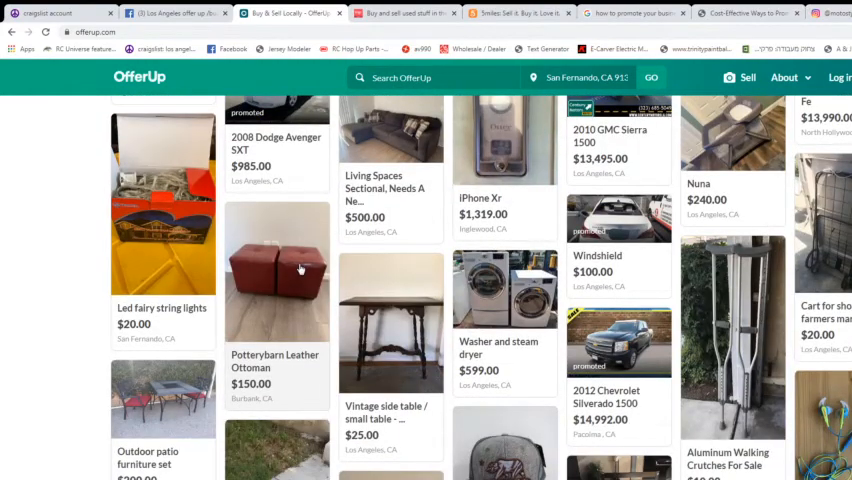
pyautogui.scroll(-3)
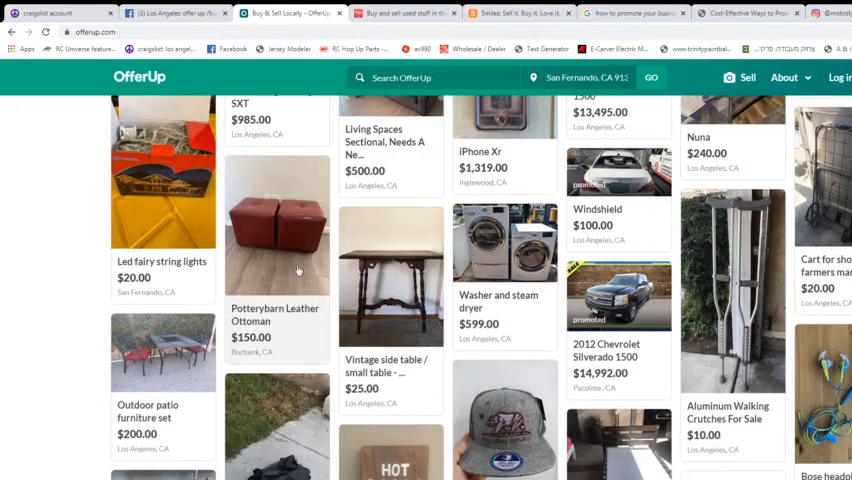
pyautogui.scroll(-3)
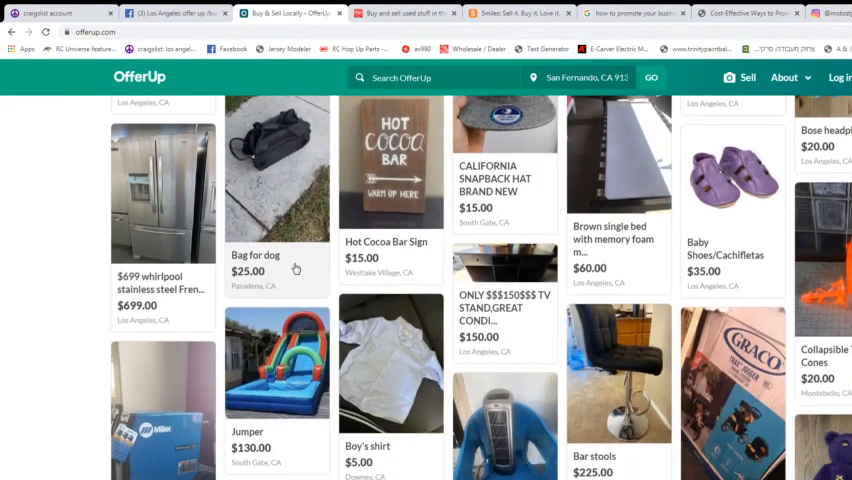
pyautogui.scroll(-3)
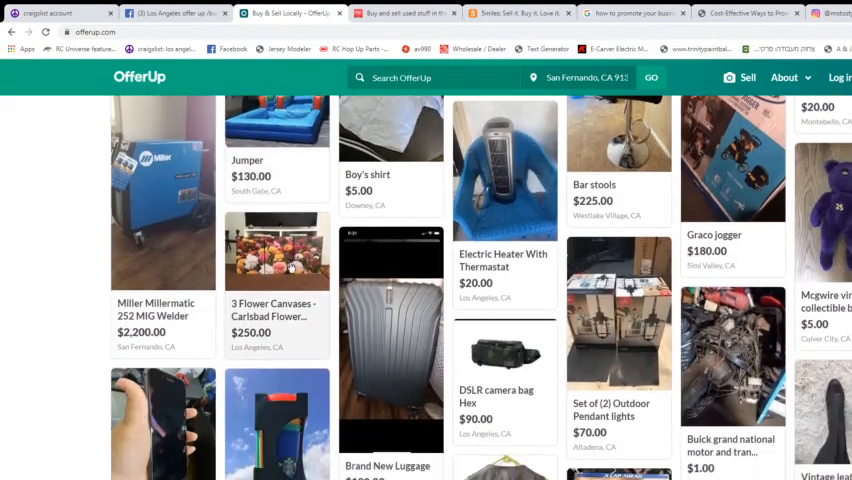
pyautogui.scroll(-3)
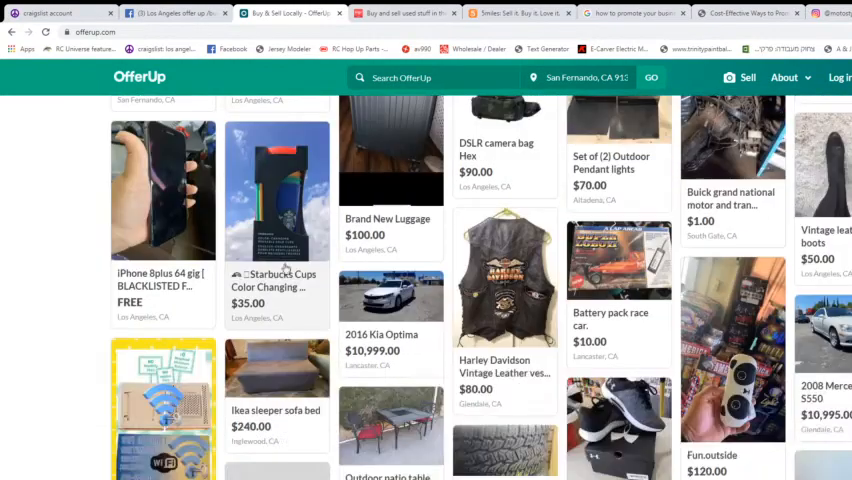
pyautogui.scroll(-3)
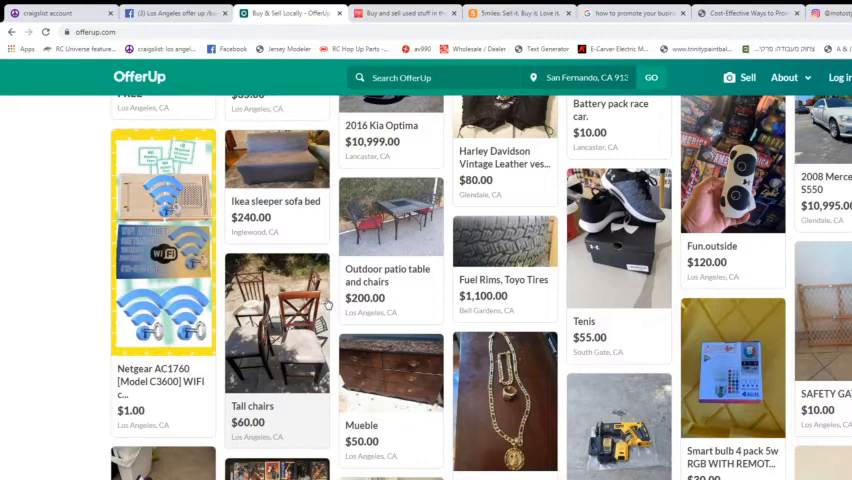
pyautogui.scroll(-3)
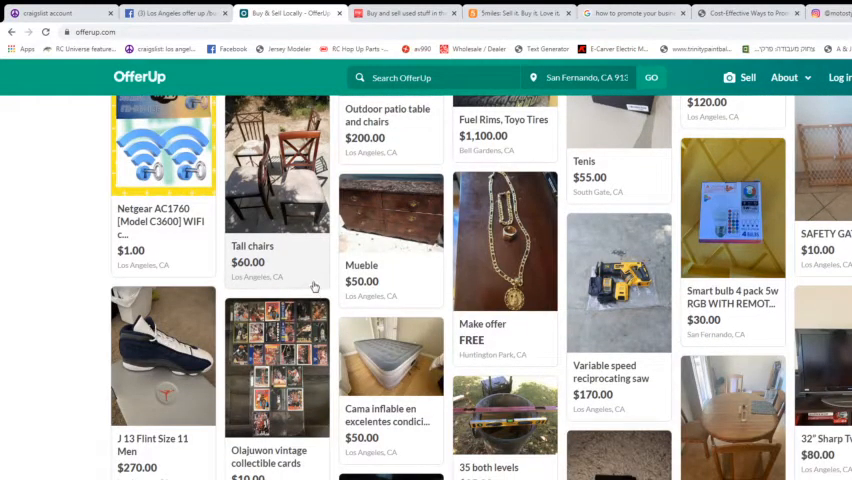
pyautogui.scroll(-3)
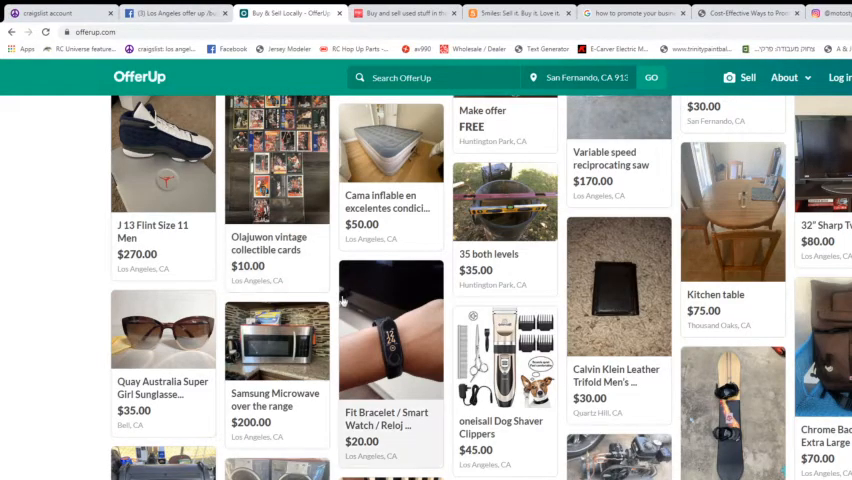
pyautogui.scroll(-3)
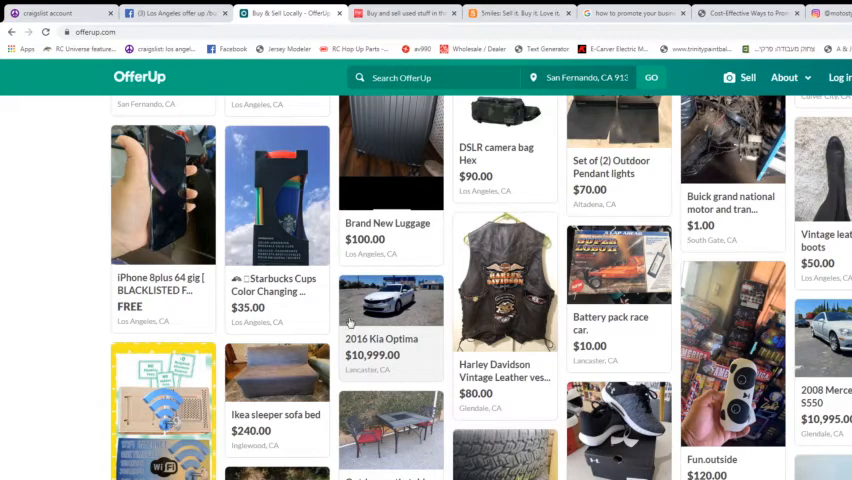
pyautogui.moveTo(349, 319)
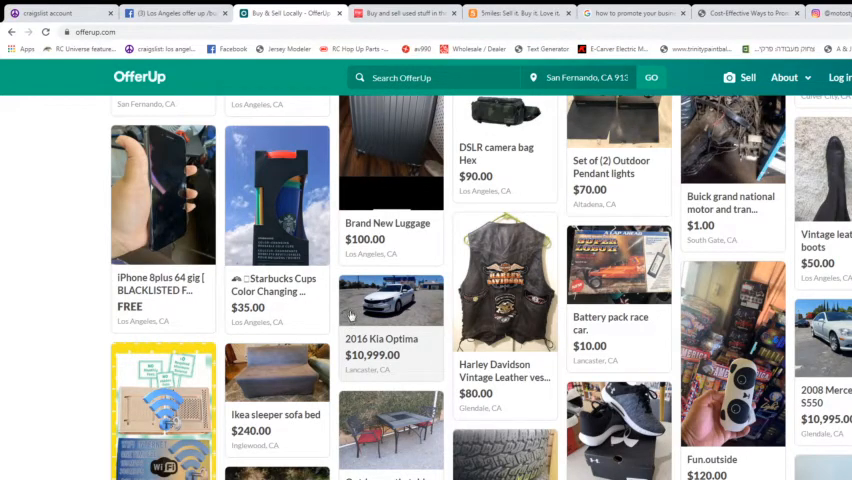
pyautogui.moveTo(352, 315)
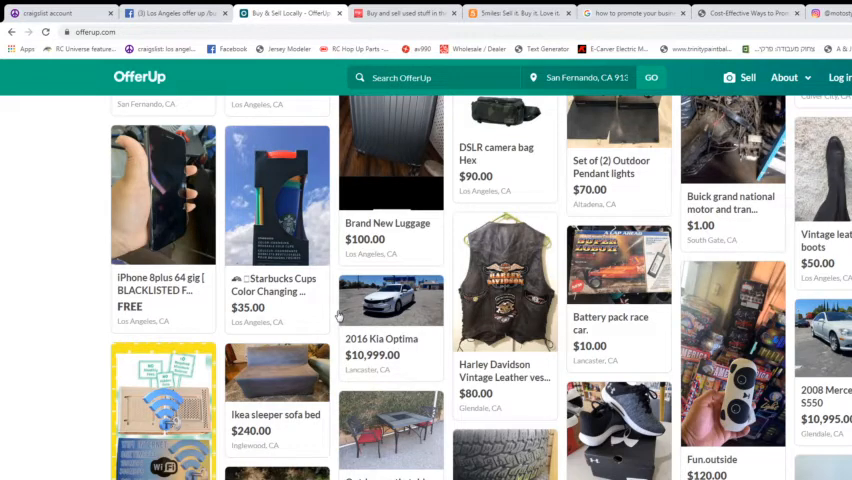
pyautogui.moveTo(338, 315)
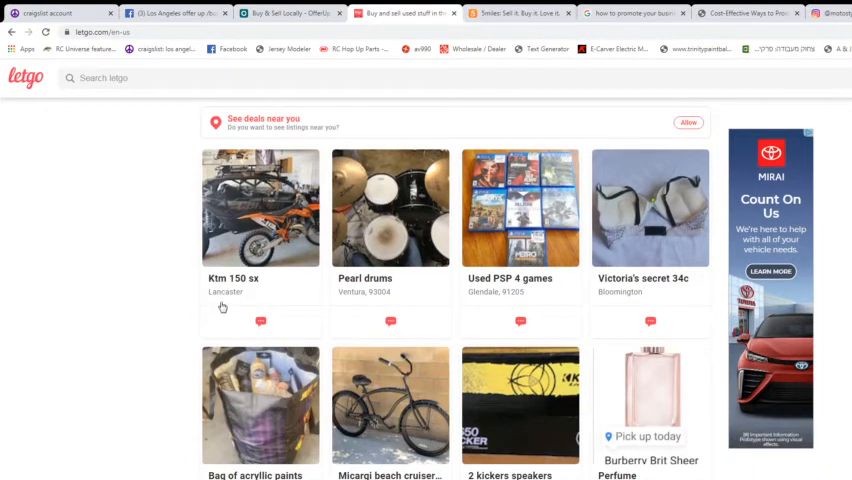
# Scroll the letgo Los Angeles grid past Pearl drums, a mixer, stroller and glass cabinet
pyautogui.scroll(-3)
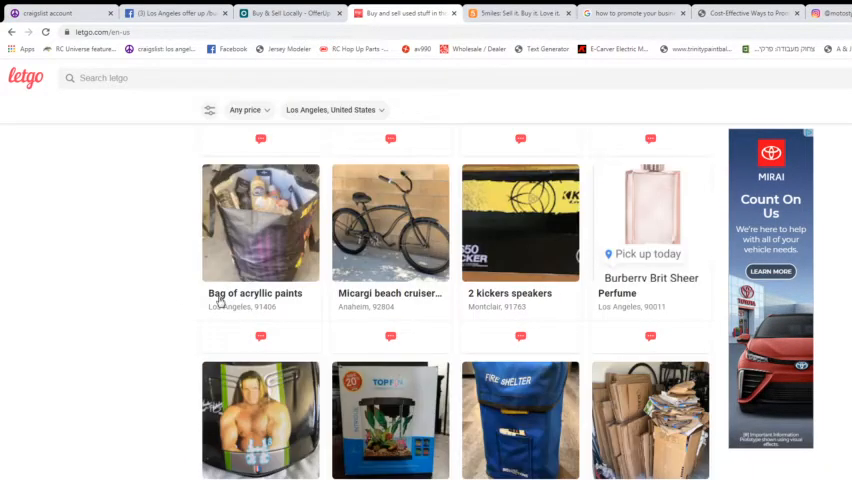
pyautogui.scroll(-3)
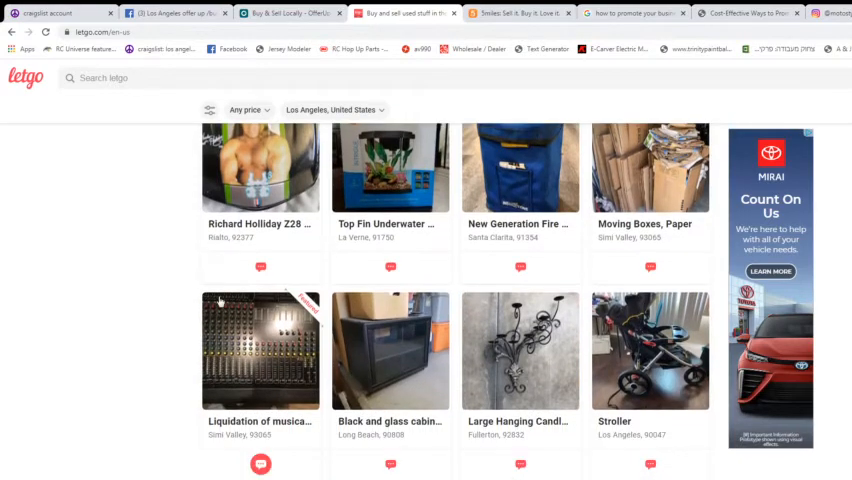
pyautogui.scroll(-3)
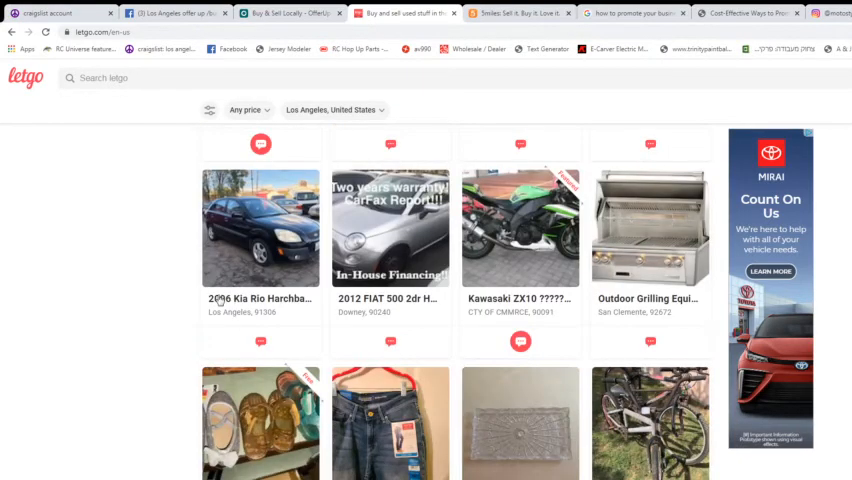
pyautogui.scroll(-3)
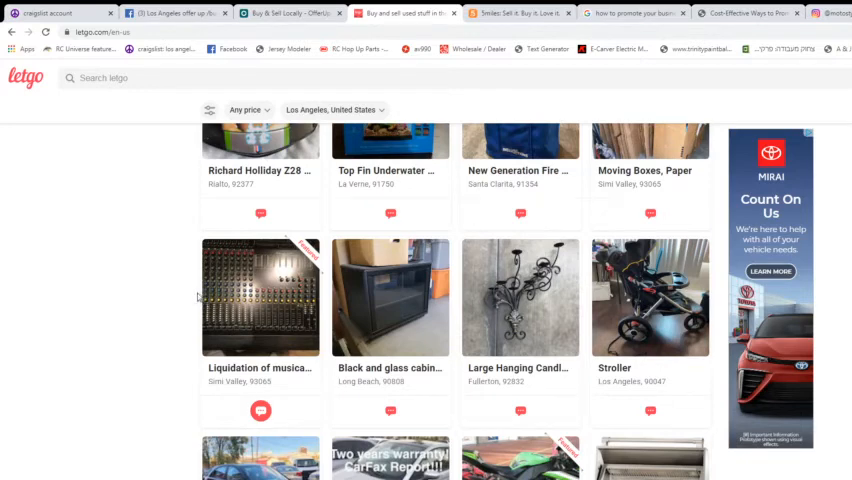
pyautogui.moveTo(192, 296)
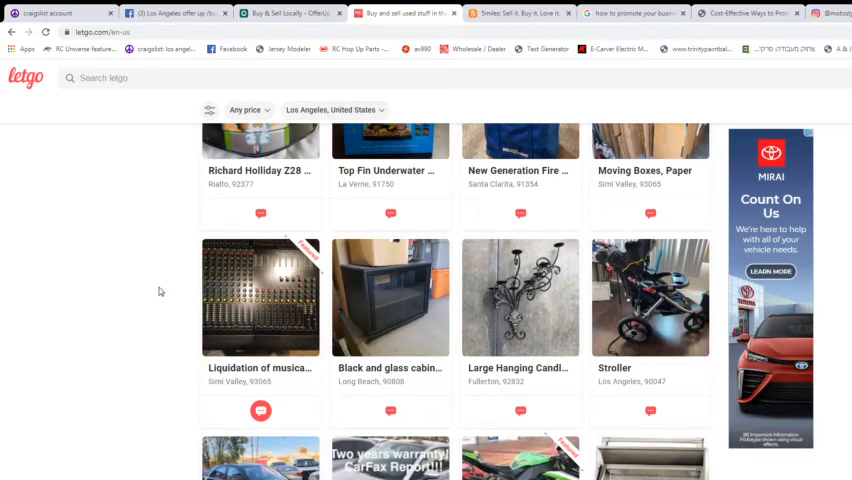
pyautogui.moveTo(103, 286)
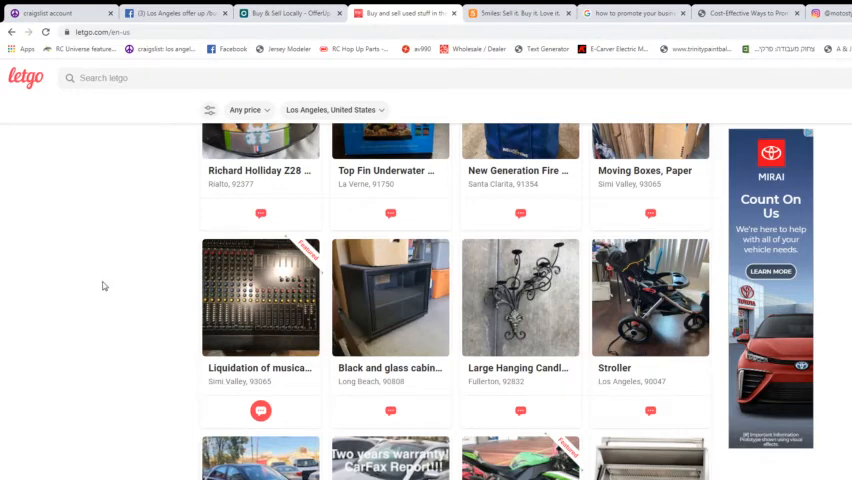
pyautogui.moveTo(117, 302)
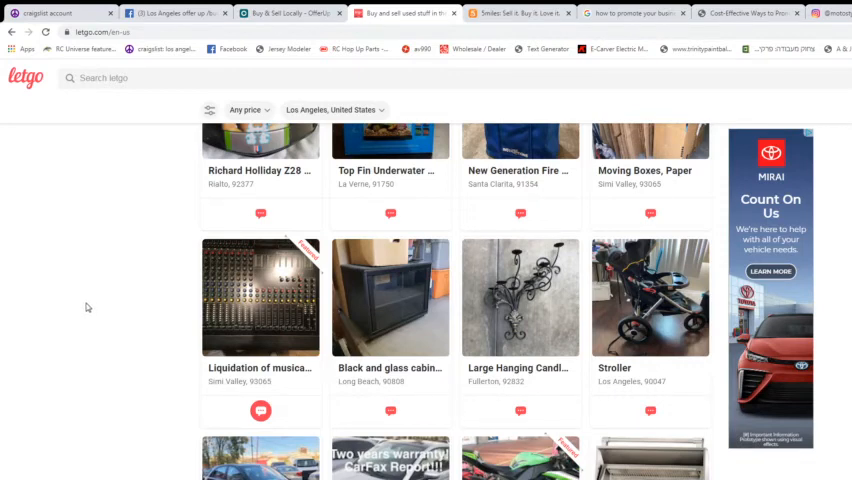
pyautogui.moveTo(115, 271)
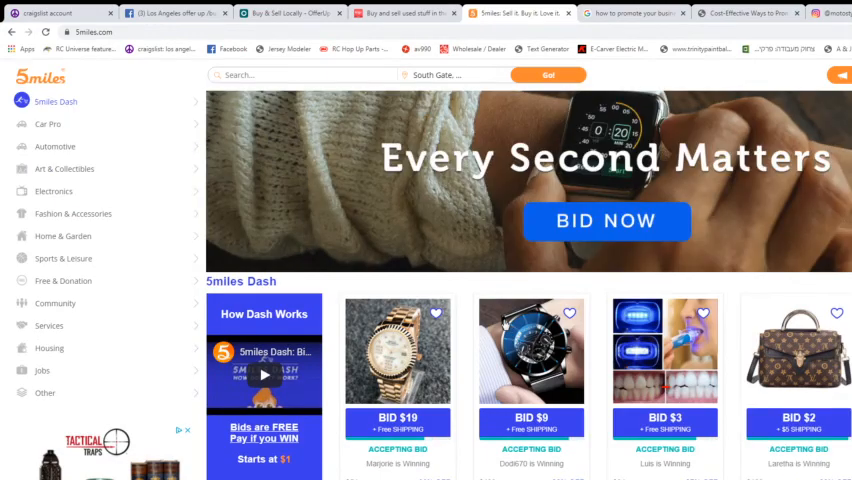
# Scroll past the Dash auctions into South Gate listings like a $2,500 2003 Lexus
pyautogui.scroll(-3)
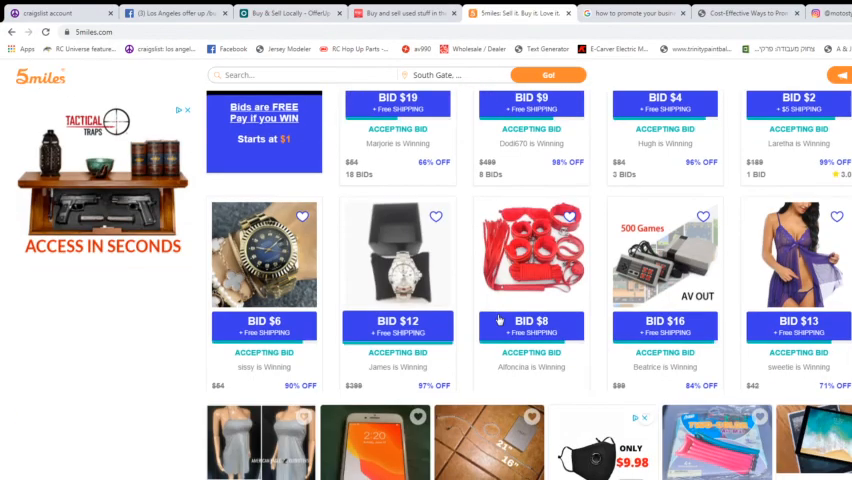
pyautogui.scroll(-3)
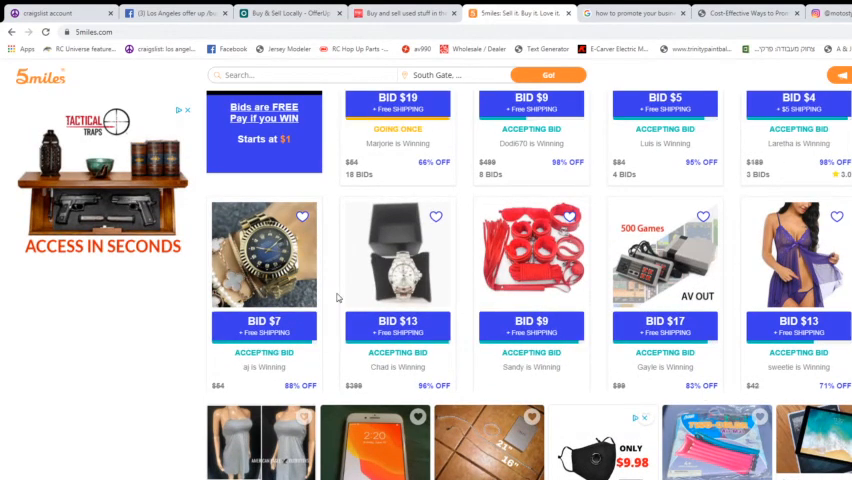
pyautogui.scroll(-3)
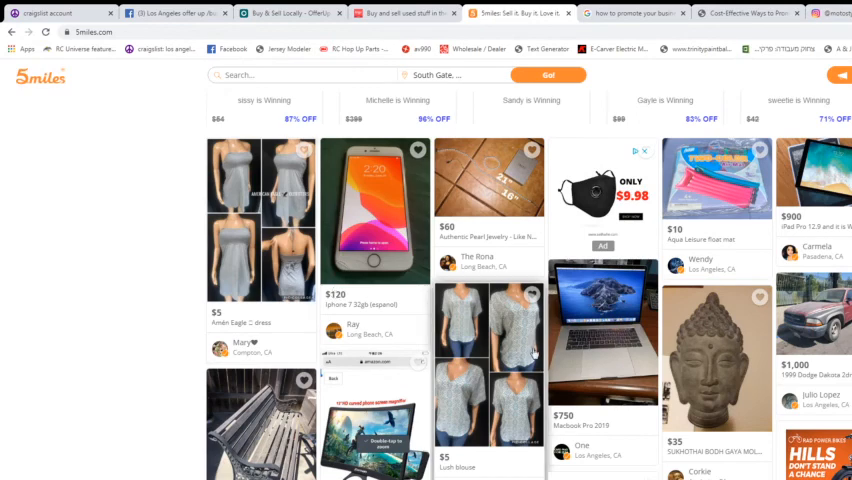
pyautogui.scroll(-3)
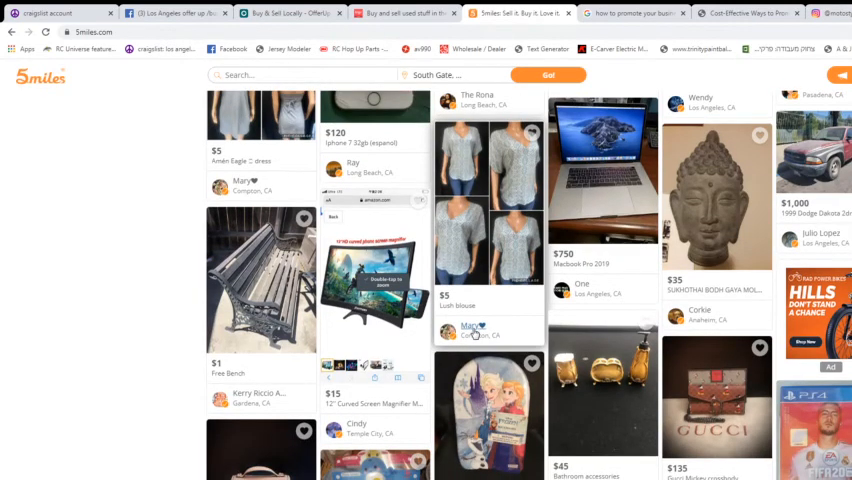
pyautogui.scroll(-3)
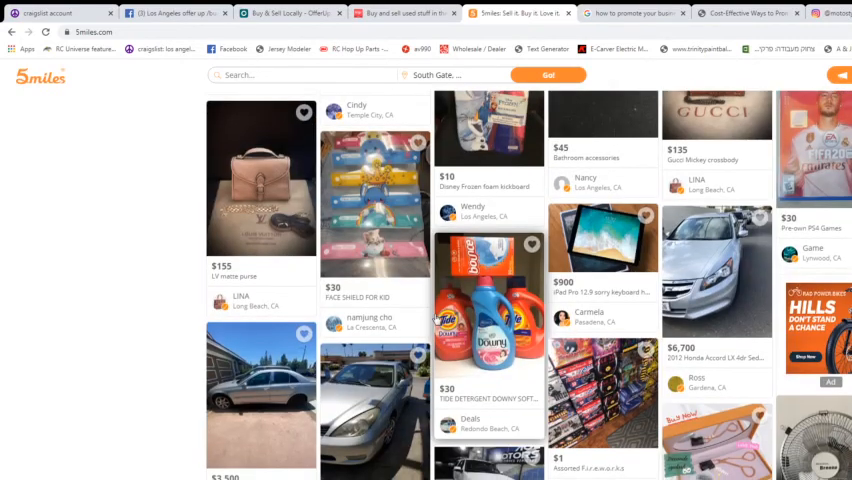
pyautogui.scroll(-3)
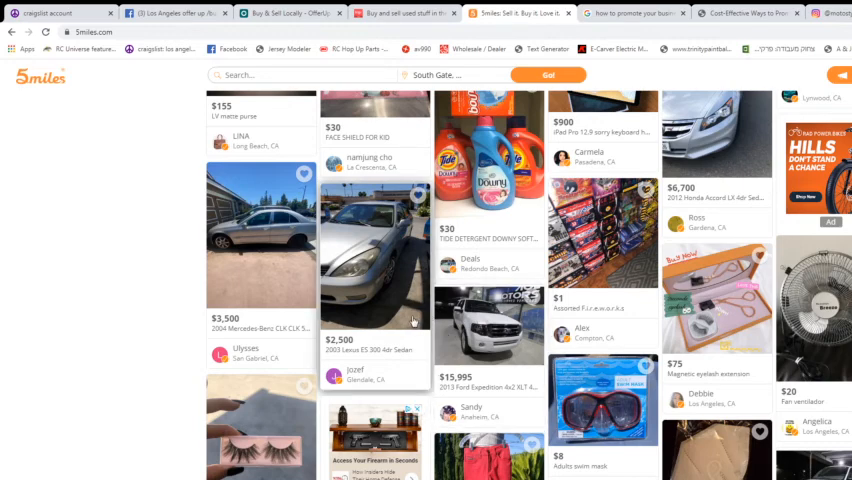
pyautogui.moveTo(410, 318)
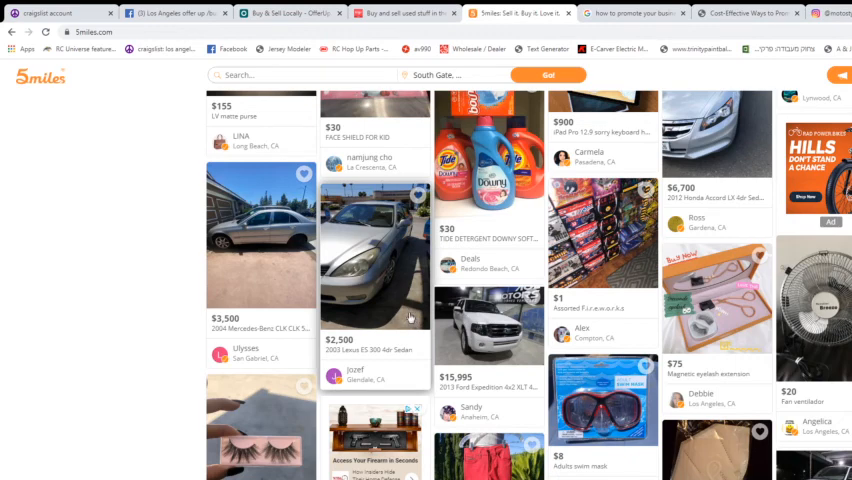
pyautogui.moveTo(400, 317)
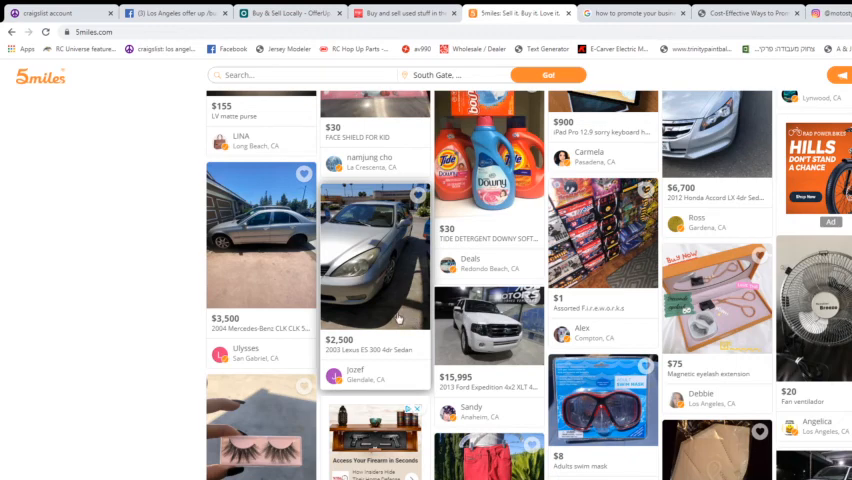
pyautogui.moveTo(399, 317)
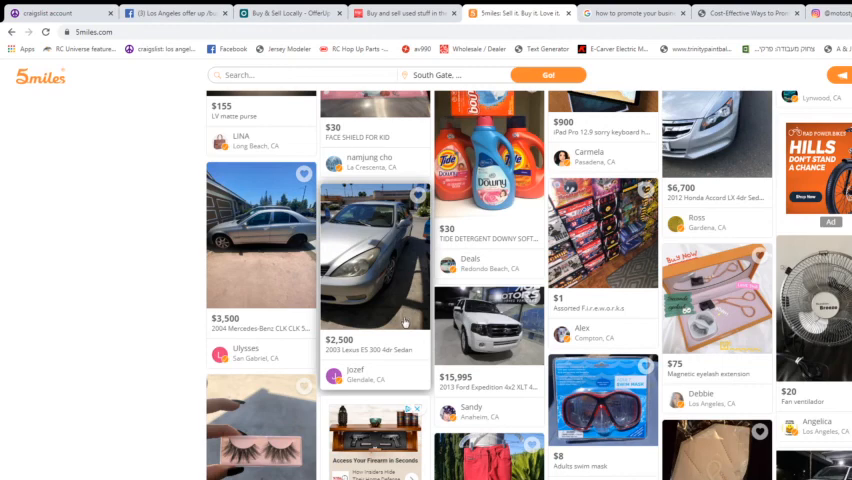
pyautogui.moveTo(403, 322)
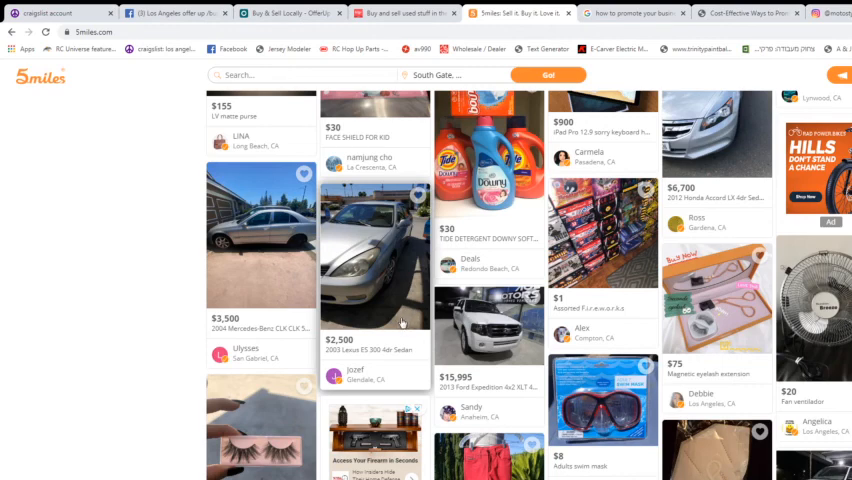